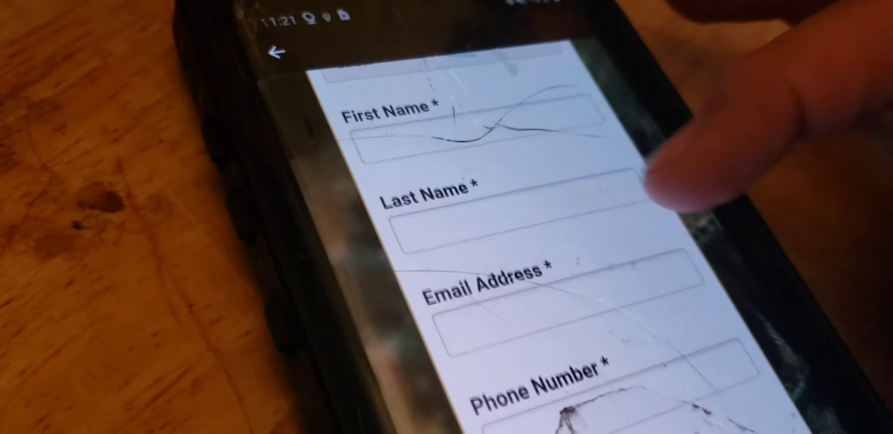
pyautogui.scroll(-3)
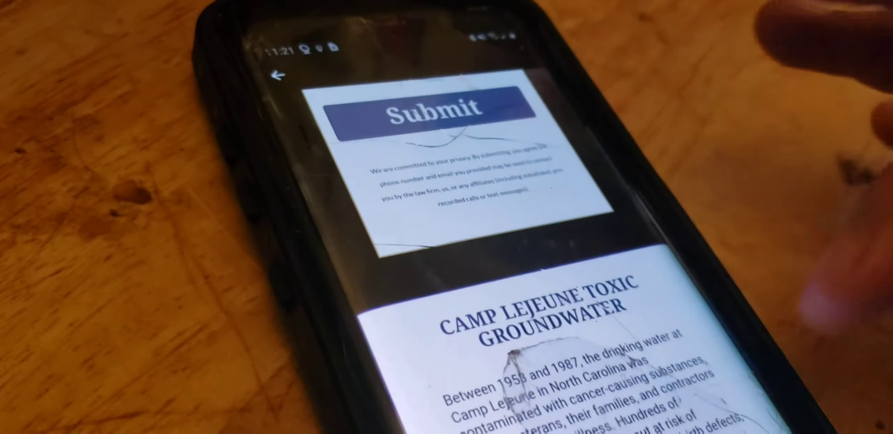